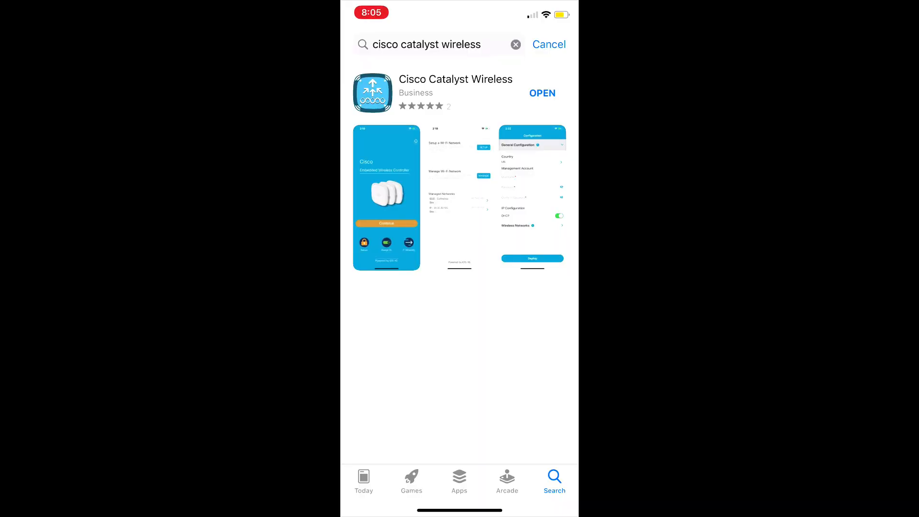
Step: Launch Cisco Catalyst Wireless from the App Store and continue past its welcome screen
{"action": "left_click", "coordinate": [542, 93]}
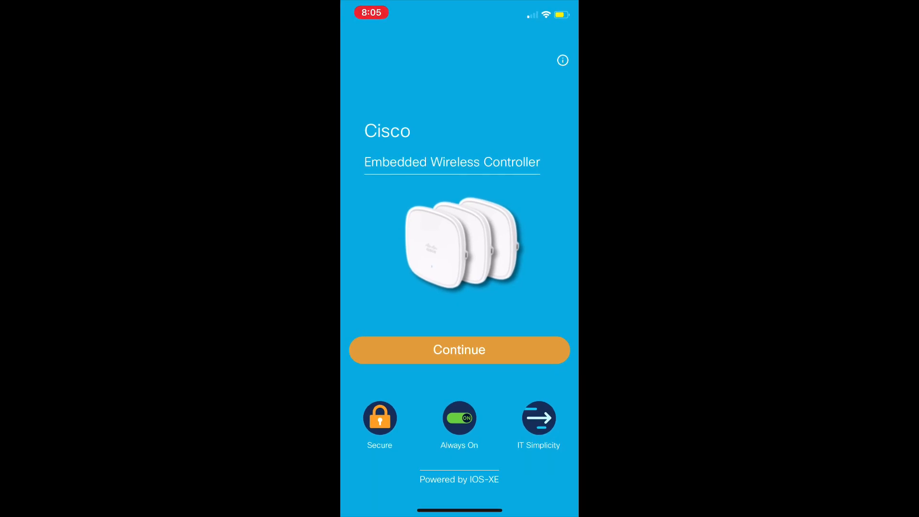
{"action": "left_click", "coordinate": [458, 350]}
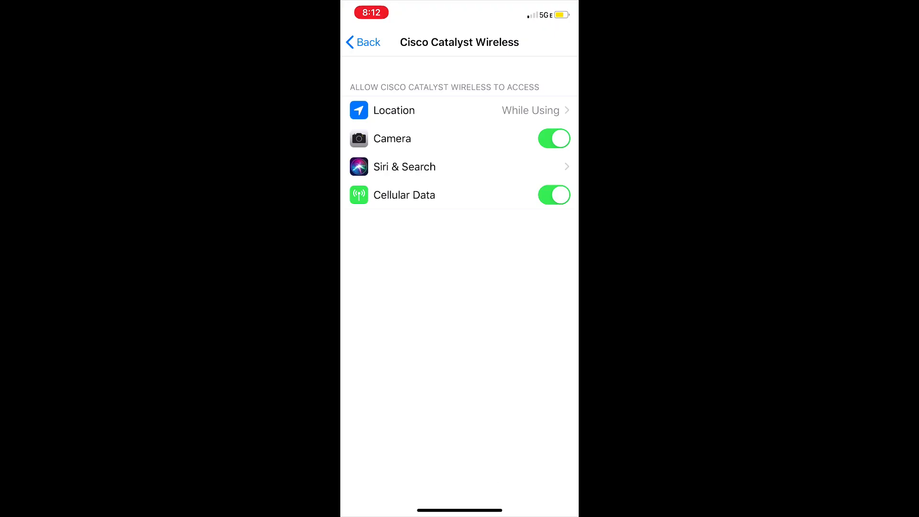
Step: Join the iPhone to CiscoAirProvision-6370 and check its 10.10.10.3 address details
{"action": "left_click", "coordinate": [363, 43]}
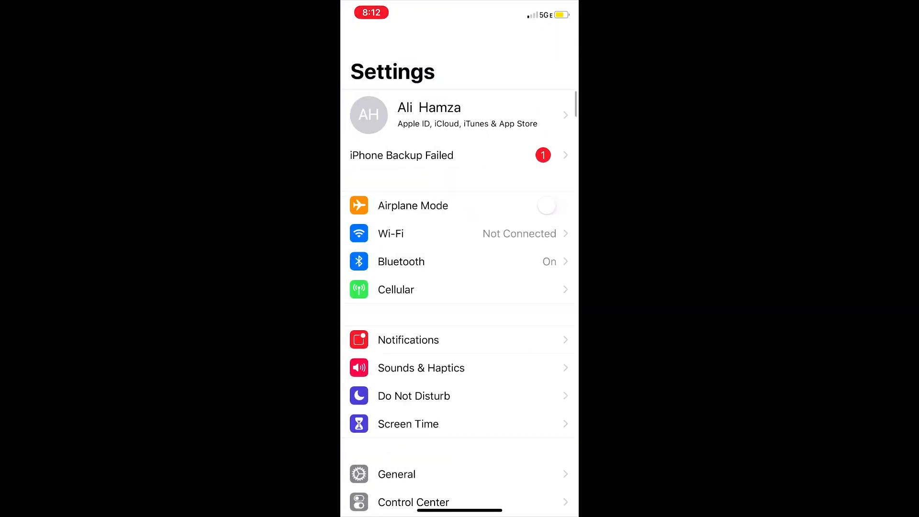
{"action": "left_click", "coordinate": [390, 234]}
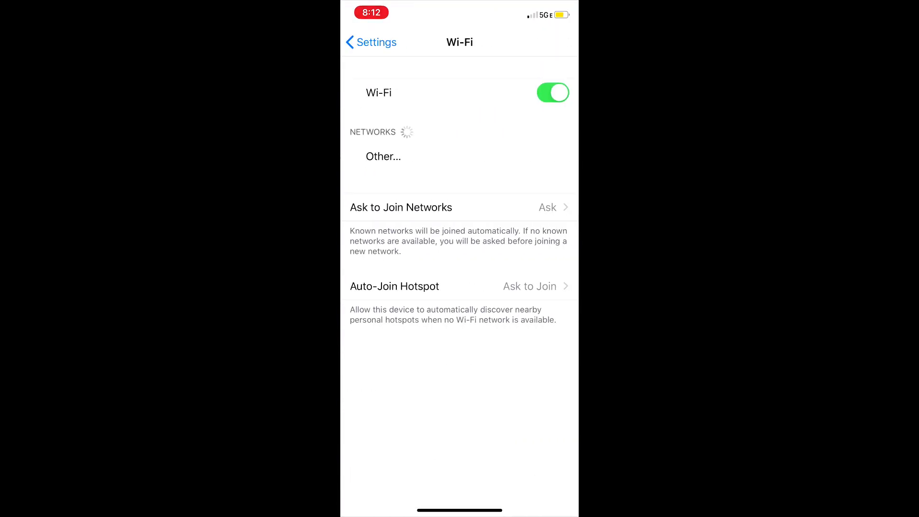
{"action": "left_click", "coordinate": [424, 110]}
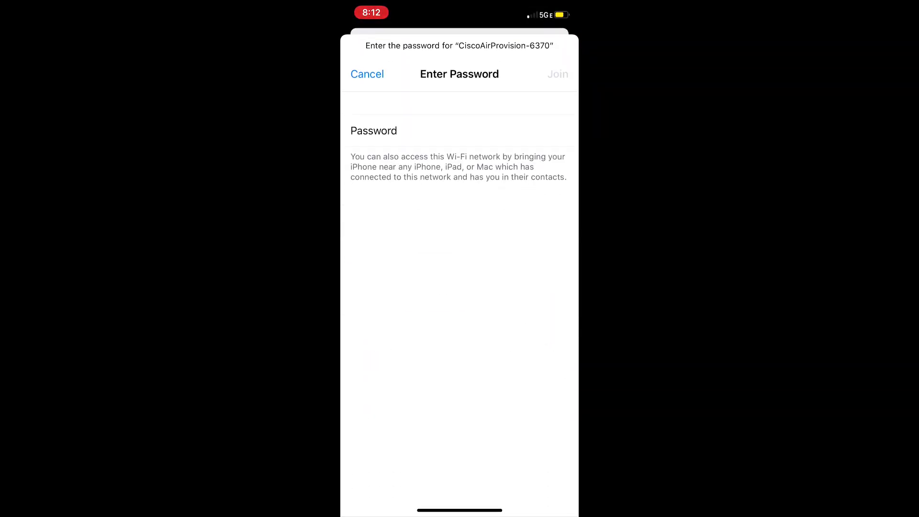
{"action": "type", "text": "password"}
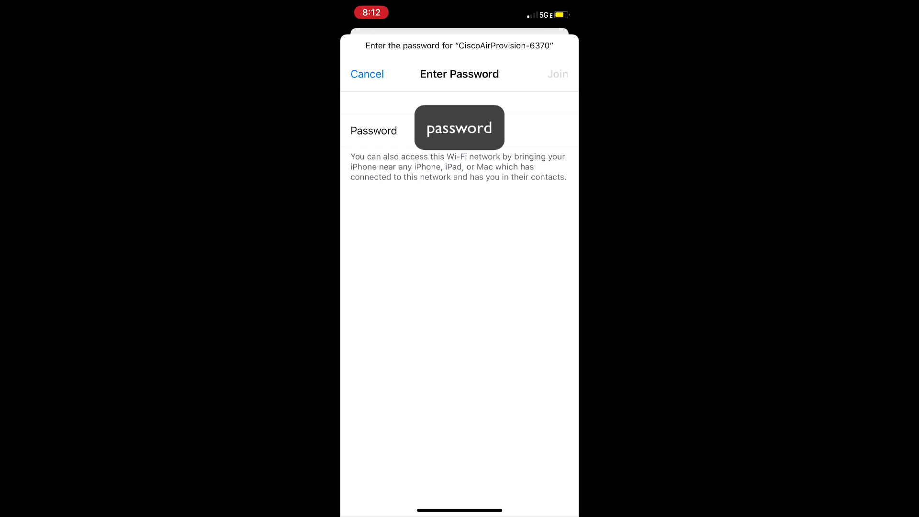
{"action": "type", "text": "password"}
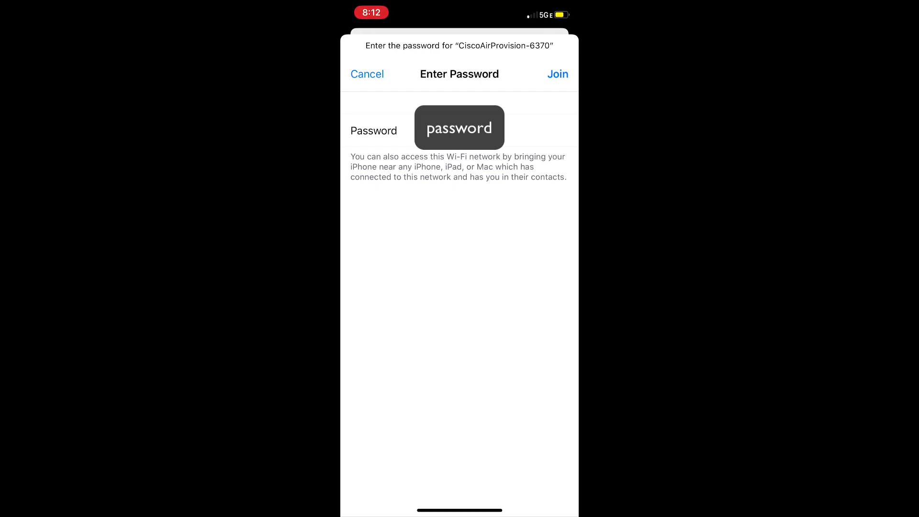
{"action": "left_click", "coordinate": [557, 74]}
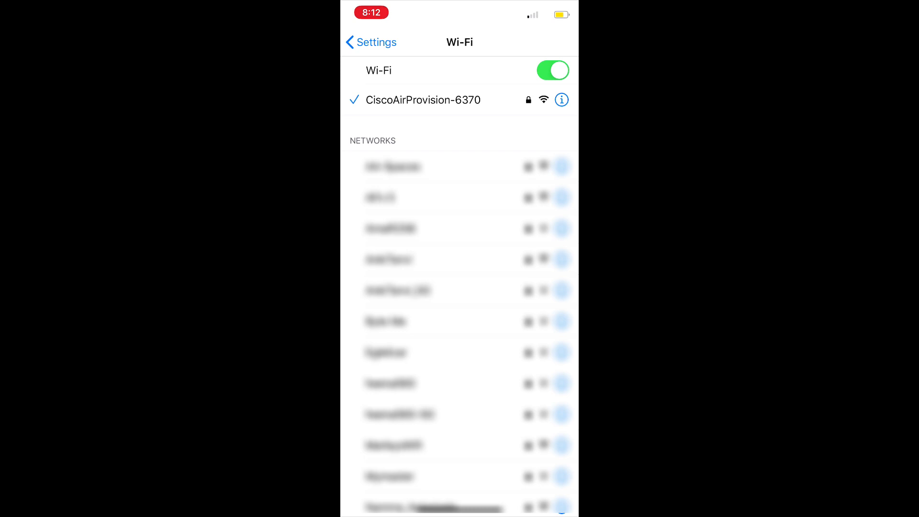
{"action": "left_click", "coordinate": [561, 100]}
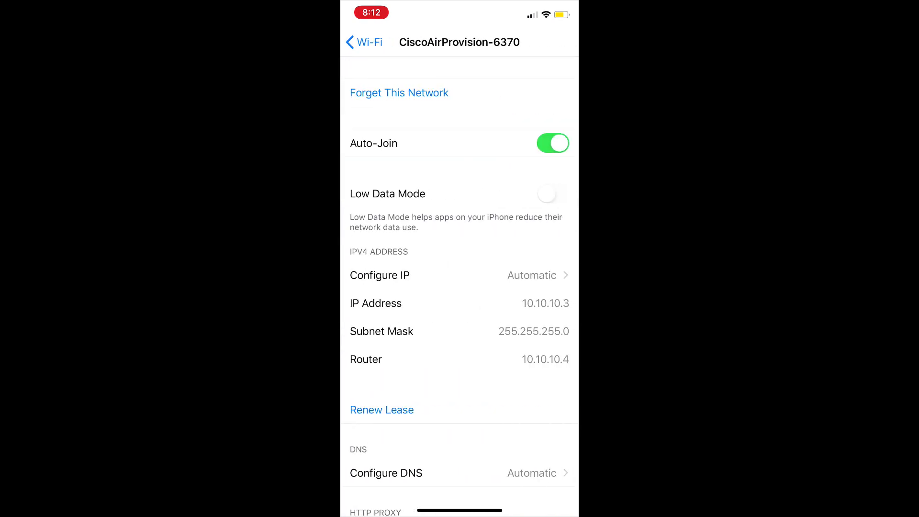
{"action": "scroll", "scroll_direction": "down", "scroll_amount": 3}
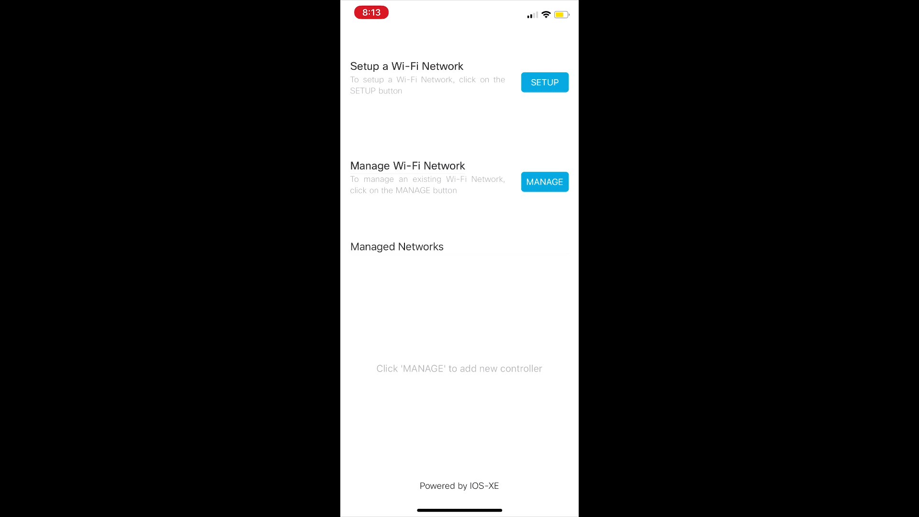
Step: Start the new network setup and log into the device as webui
{"action": "left_click", "coordinate": [545, 82]}
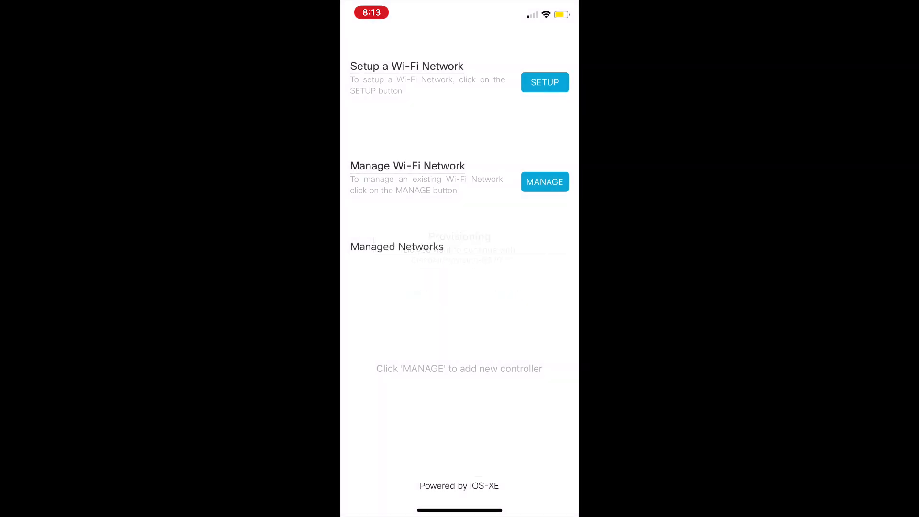
{"action": "left_click", "coordinate": [544, 182]}
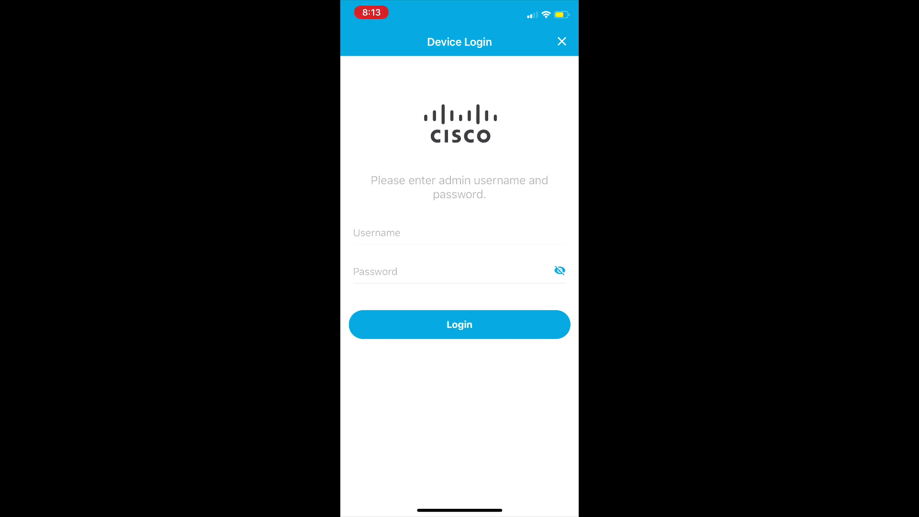
{"action": "type", "text": "w"}
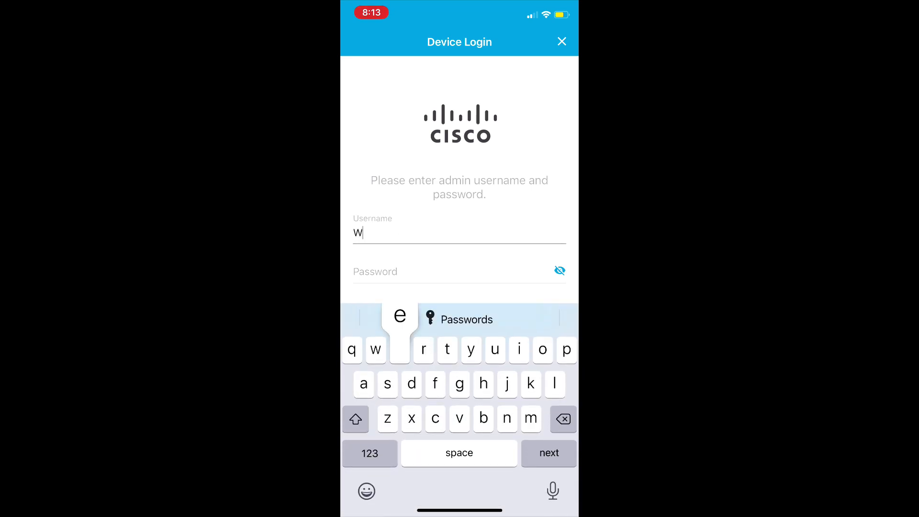
{"action": "type", "text": "ebui"}
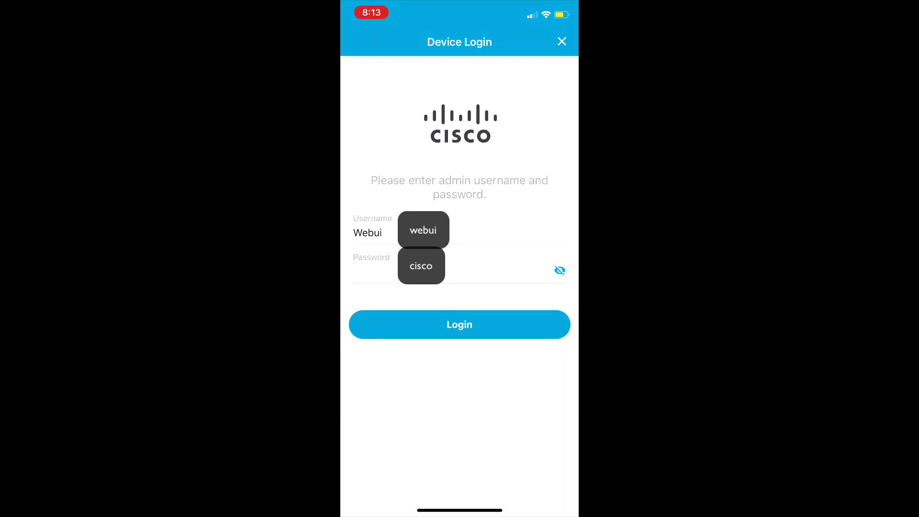
{"action": "left_click", "coordinate": [459, 324]}
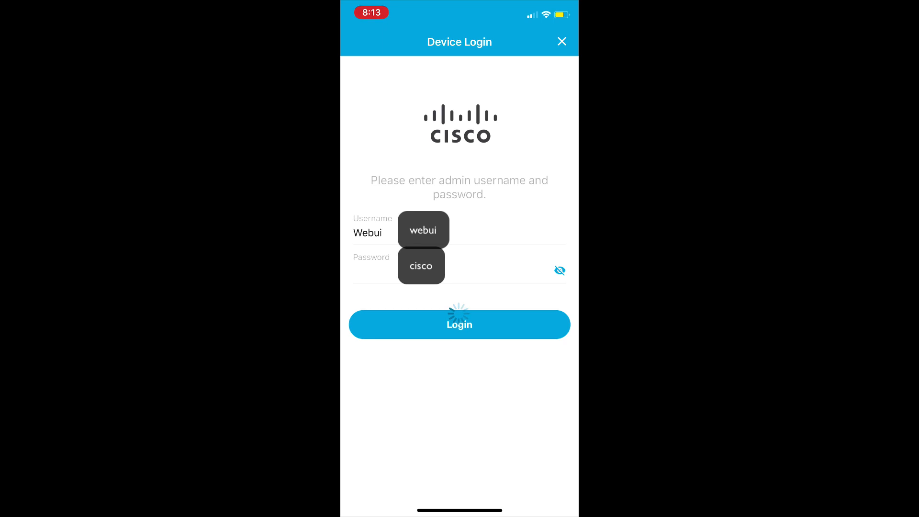
{"action": "left_click", "coordinate": [460, 324]}
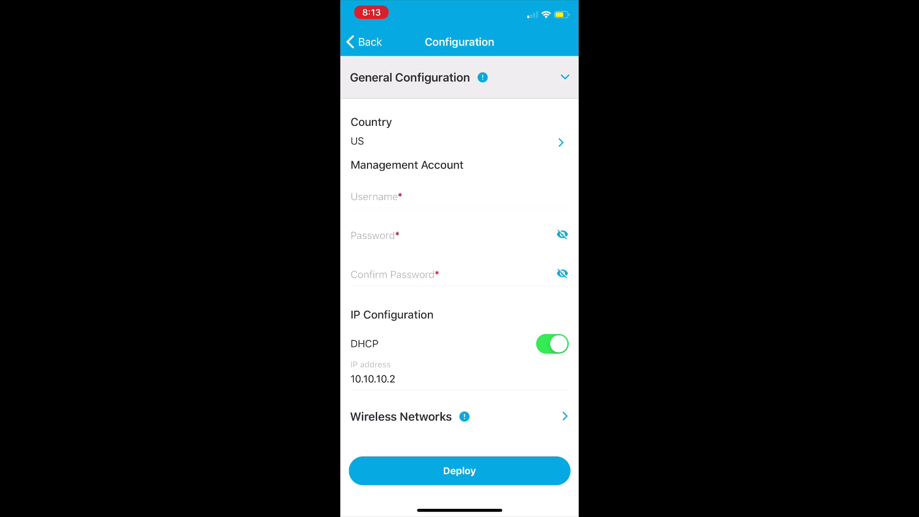
Step: Enter the admin username and name wireless Network 1 'Employee'
{"action": "type", "text": "admin"}
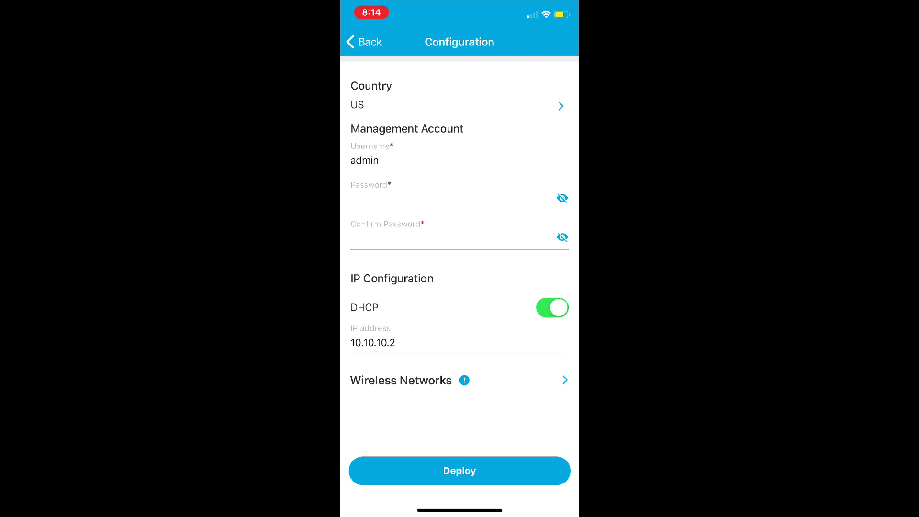
{"action": "scroll", "scroll_direction": "down", "scroll_amount": 3}
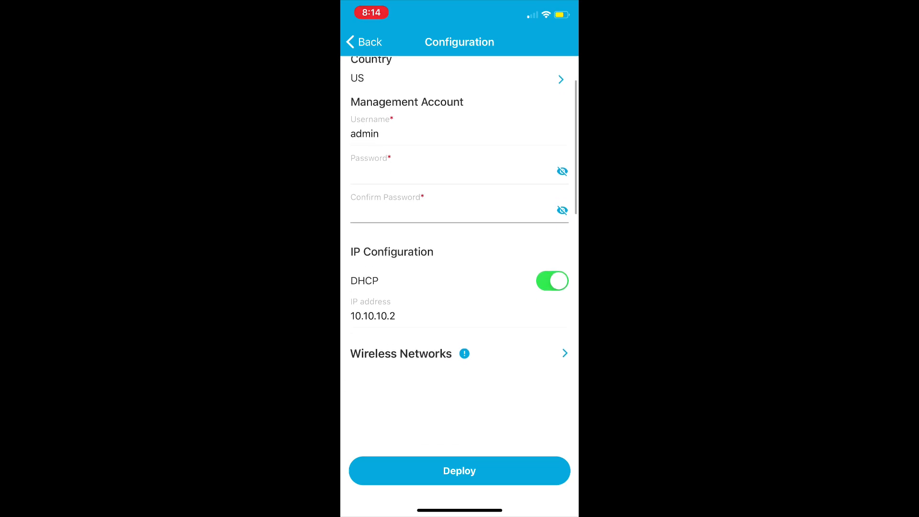
{"action": "left_click", "coordinate": [400, 353]}
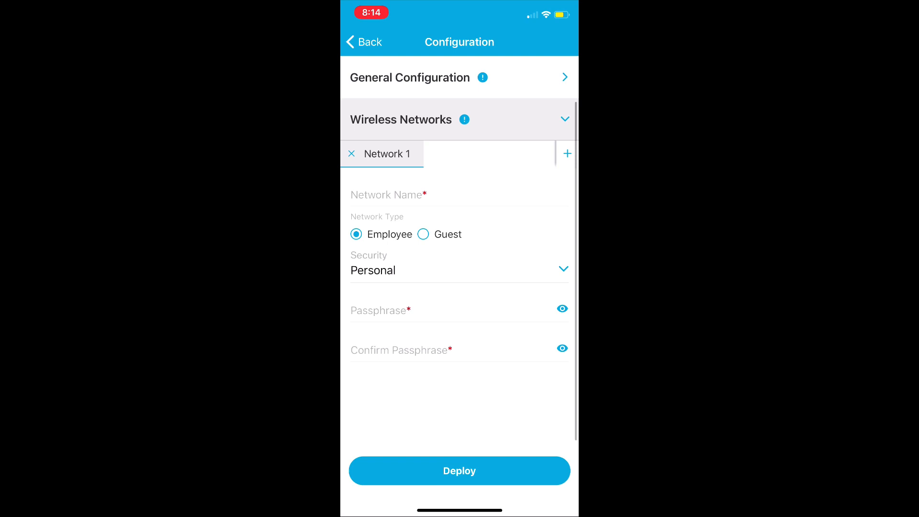
{"action": "type", "text": "Employee"}
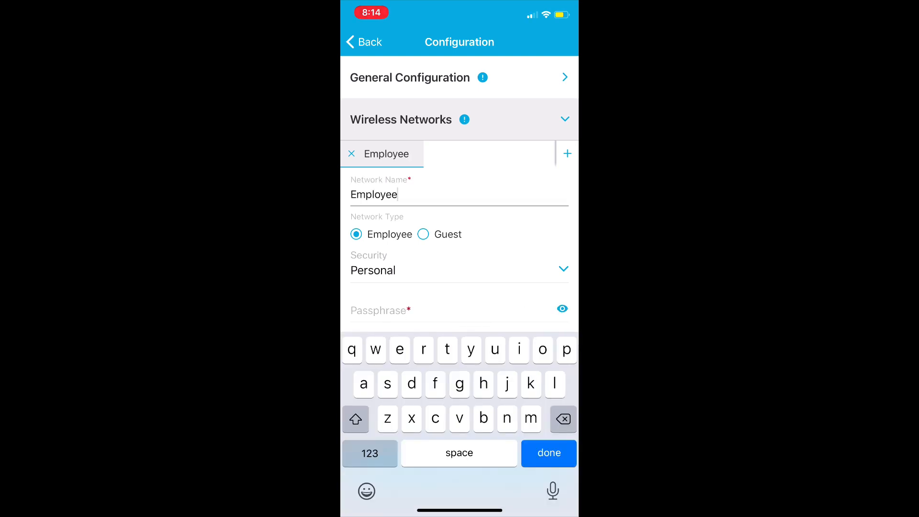
{"action": "left_click", "coordinate": [459, 270]}
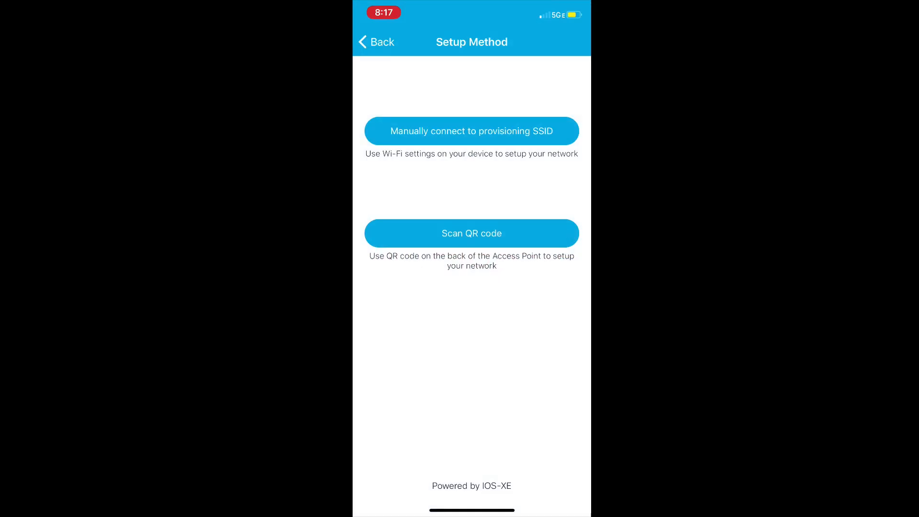
Step: Begin QR code setup and join the CiscoAirProvision-6370 network
{"action": "left_click", "coordinate": [471, 233]}
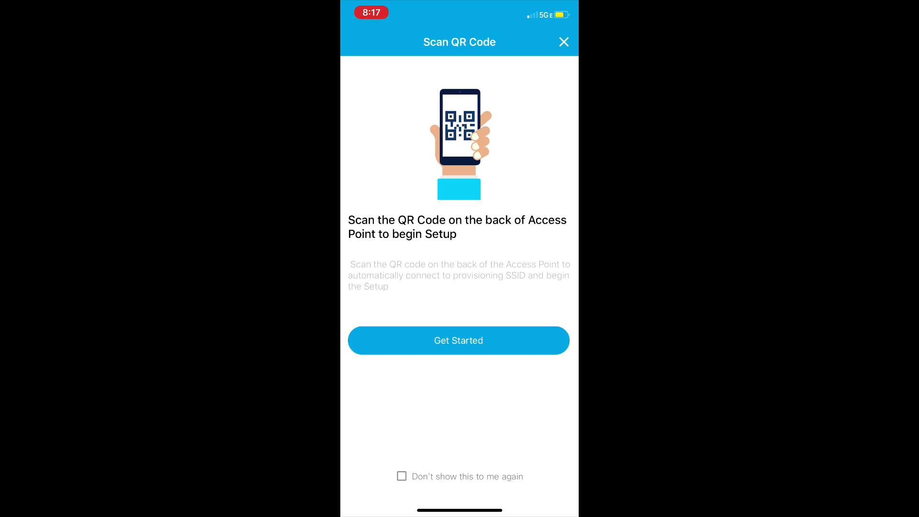
{"action": "left_click", "coordinate": [458, 340]}
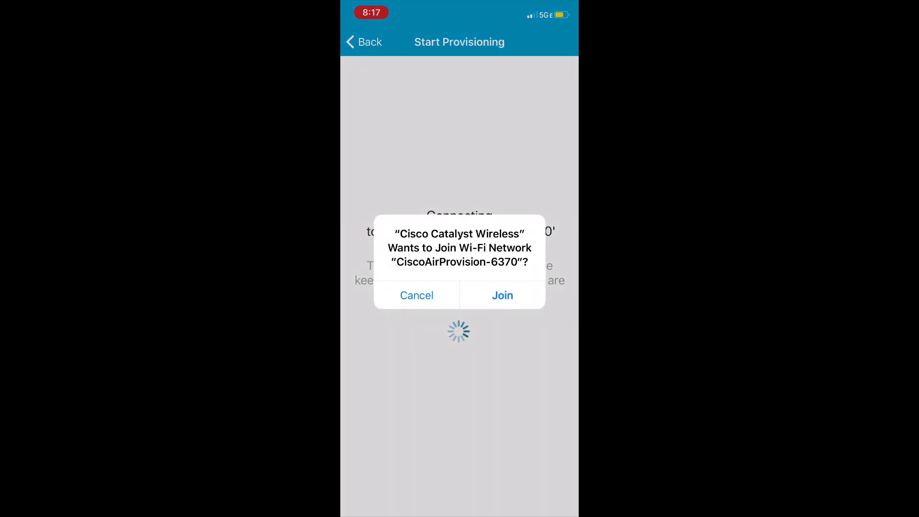
{"action": "left_click", "coordinate": [502, 296]}
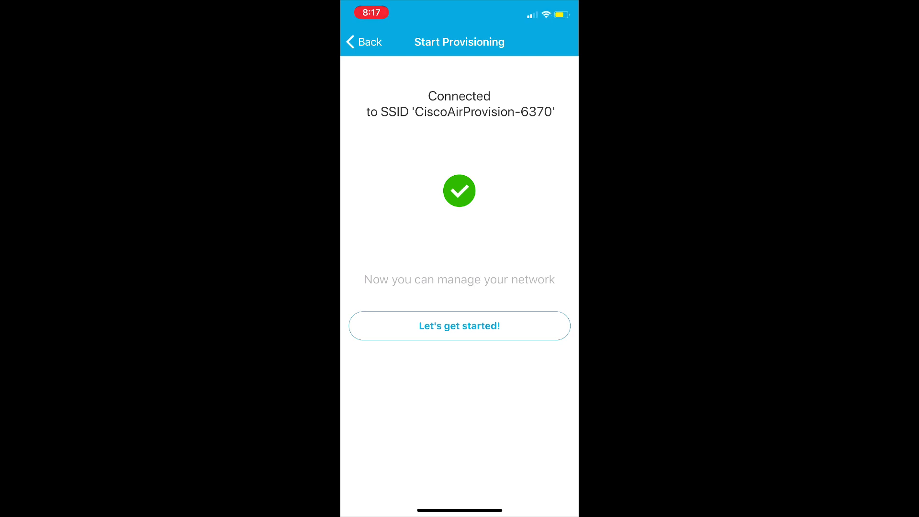
Step: Log into the device with the webui credentials
{"action": "left_click", "coordinate": [459, 325]}
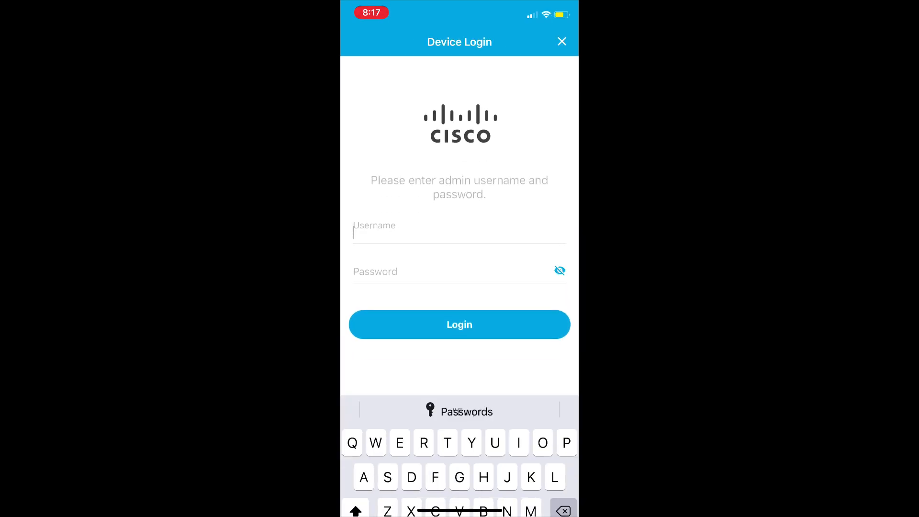
{"action": "type", "text": "webui"}
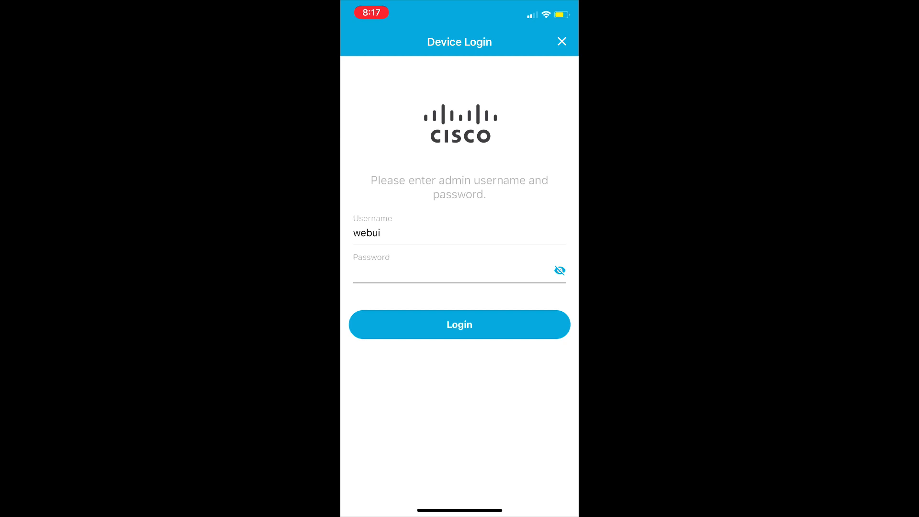
{"action": "left_click", "coordinate": [458, 324]}
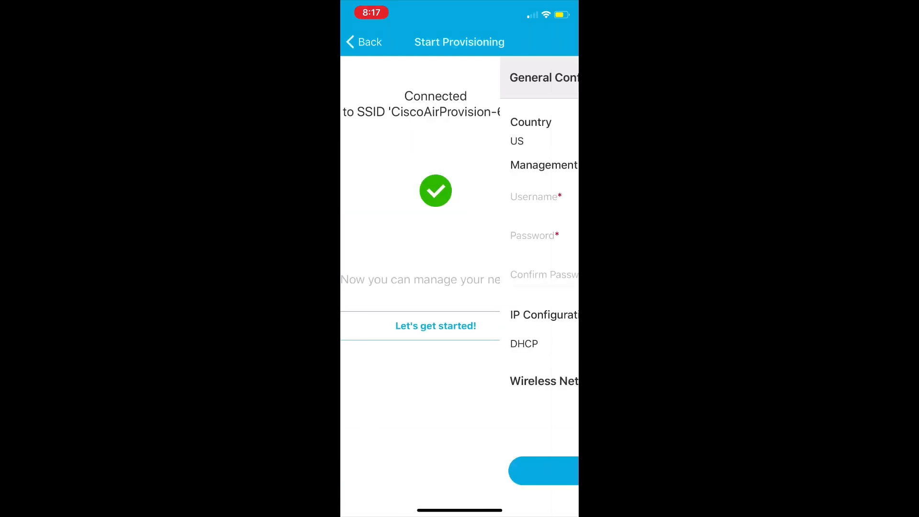
{"action": "left_click", "coordinate": [436, 326]}
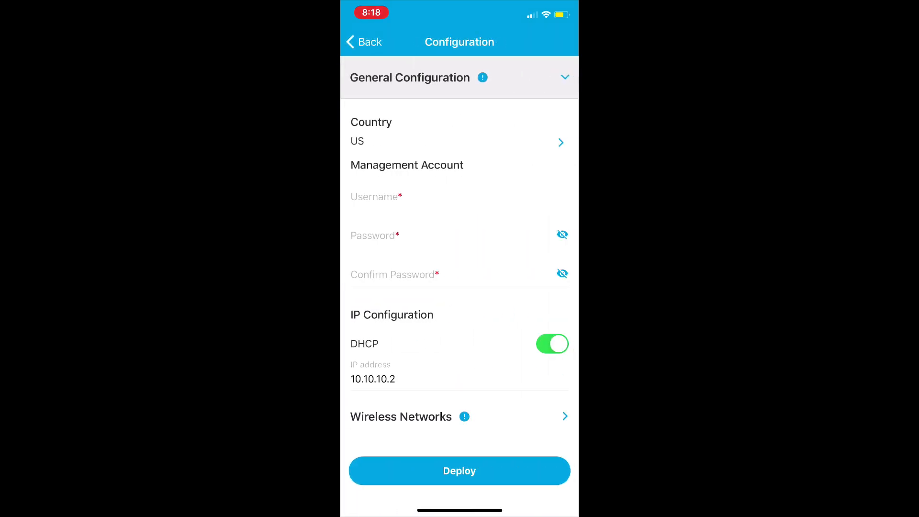
Step: Set the management account username to admin and fill in the passwords
{"action": "left_click", "coordinate": [458, 197]}
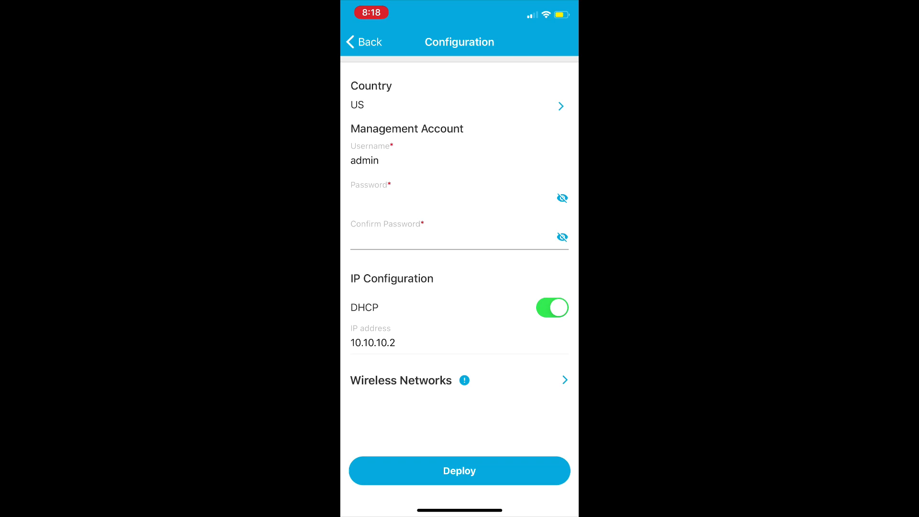
{"action": "scroll", "scroll_direction": "down", "scroll_amount": 3}
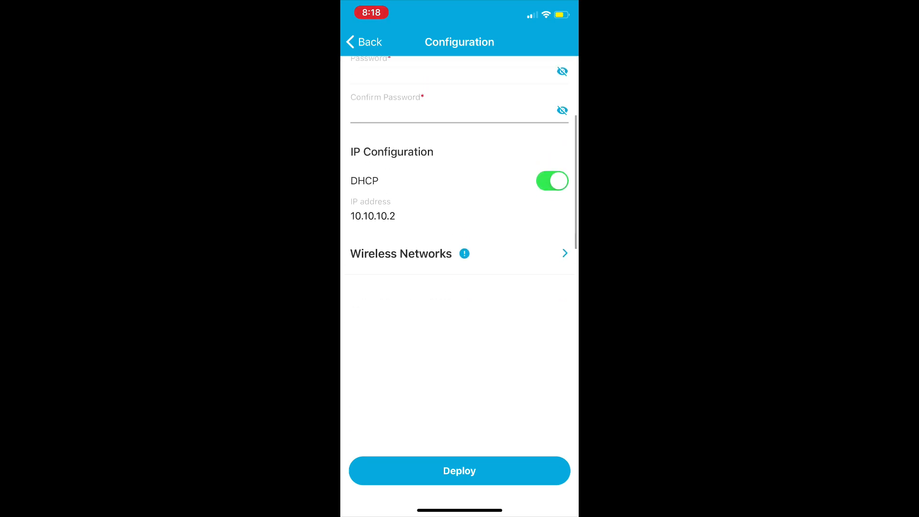
{"action": "scroll", "scroll_direction": "down", "scroll_amount": 3}
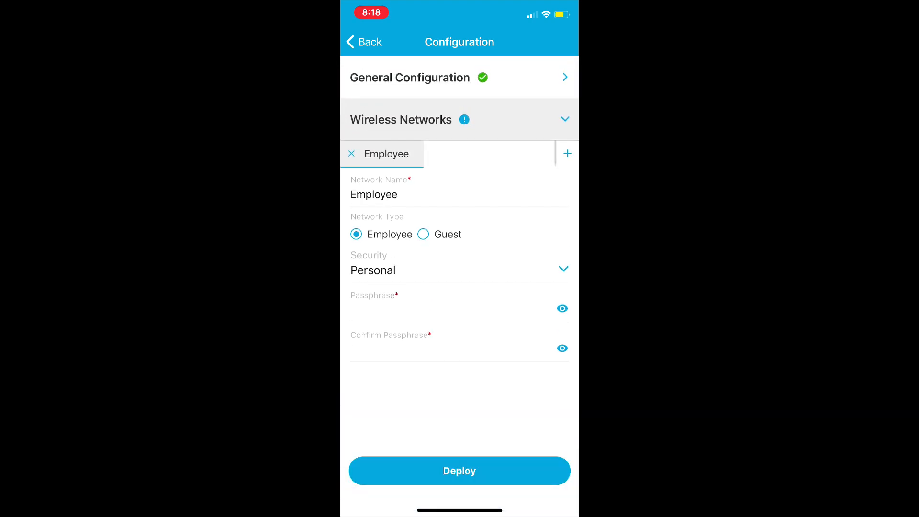
Step: Add a guest-type network named 'Guest' and start deploying the configuration
{"action": "left_click", "coordinate": [567, 153]}
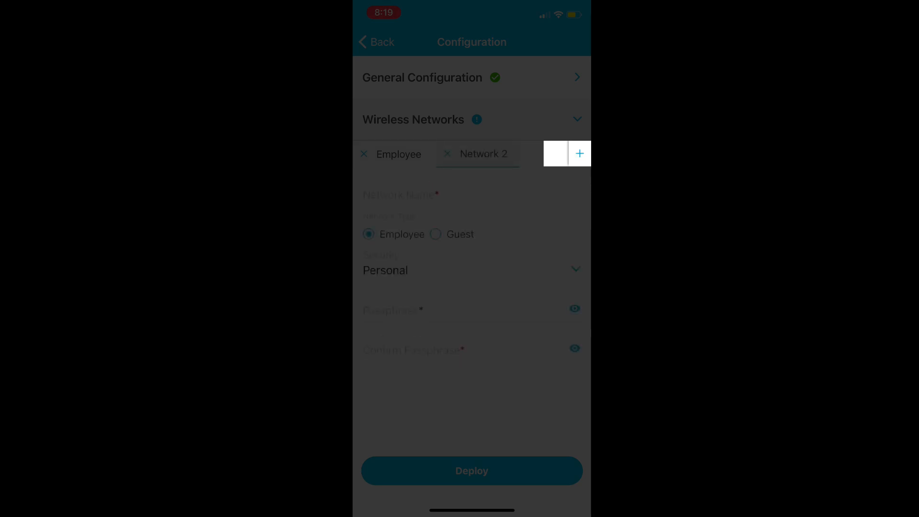
{"action": "left_click", "coordinate": [472, 195]}
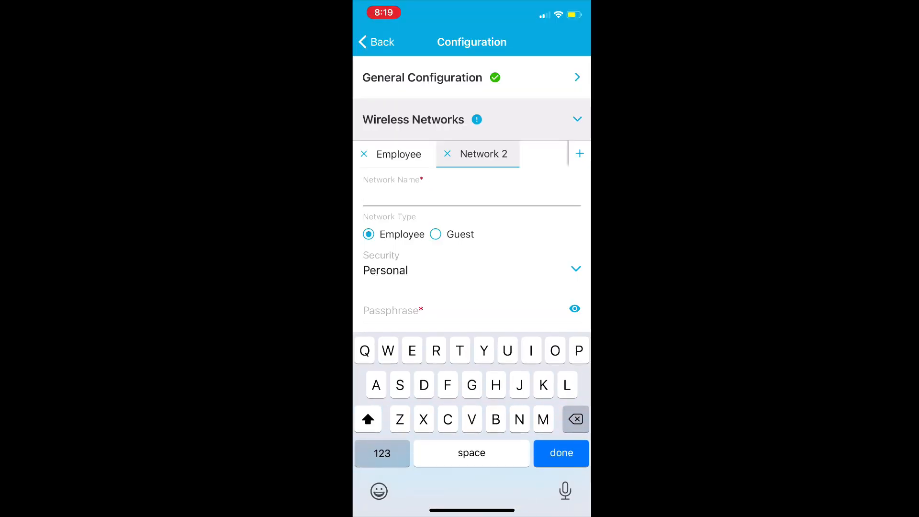
{"action": "type", "text": "Guest"}
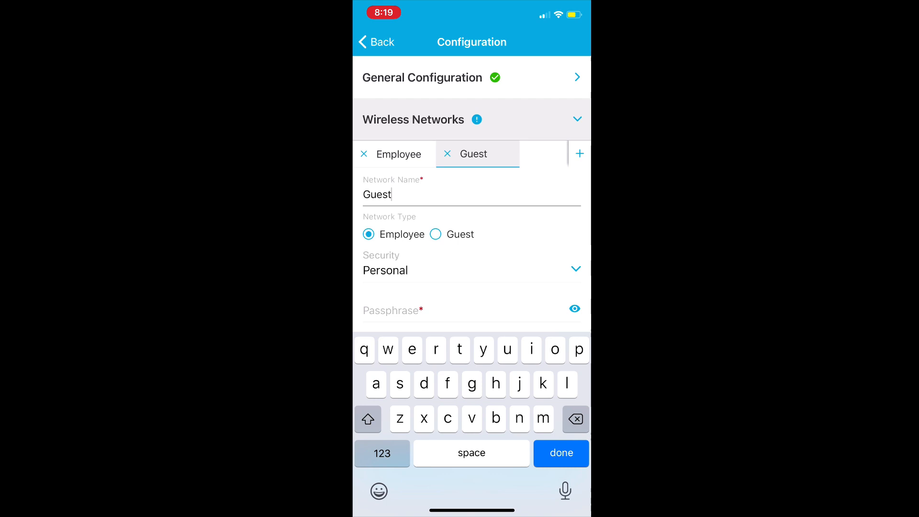
{"action": "left_click", "coordinate": [435, 234]}
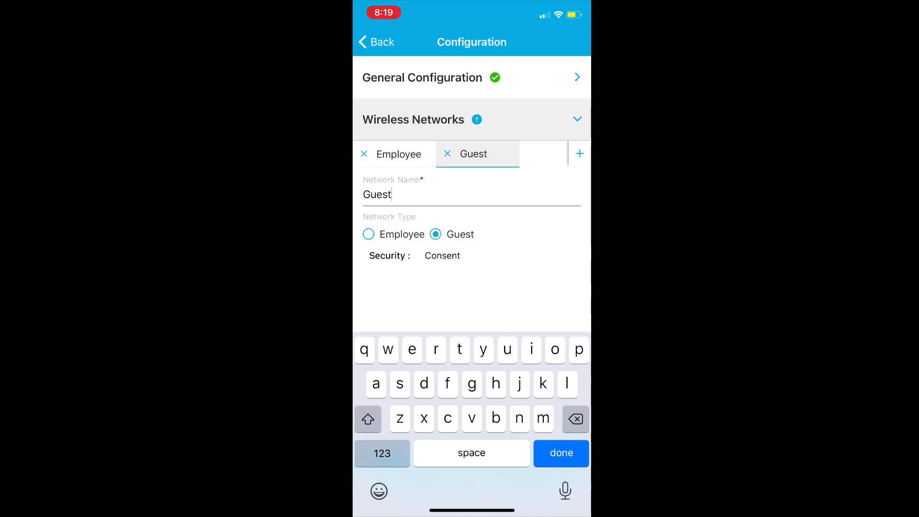
{"action": "left_click", "coordinate": [561, 453]}
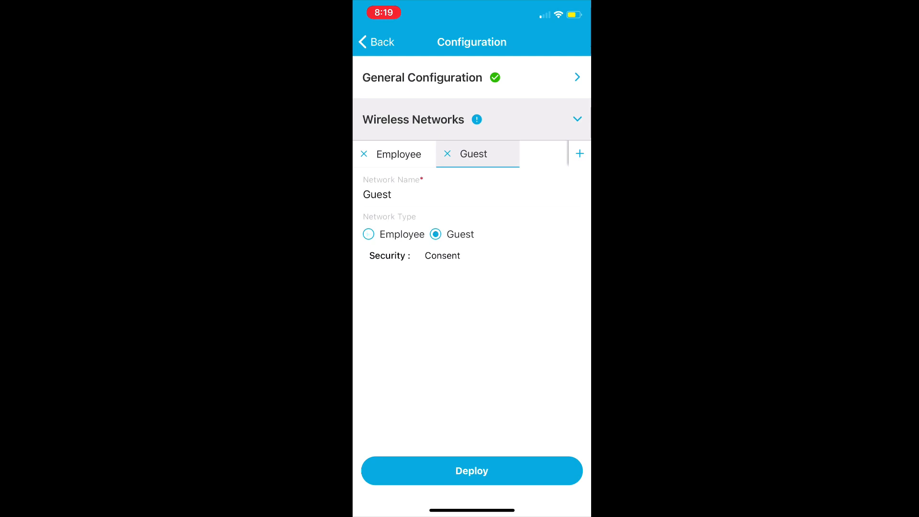
{"action": "left_click", "coordinate": [471, 471]}
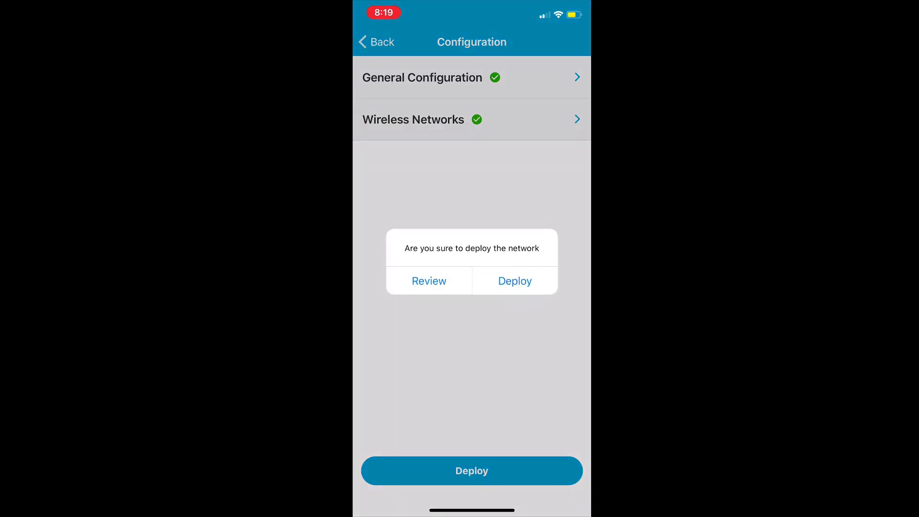
Step: Confirm deployment, save under site name SJC-Branch1, and go to Home
{"action": "left_click", "coordinate": [515, 280]}
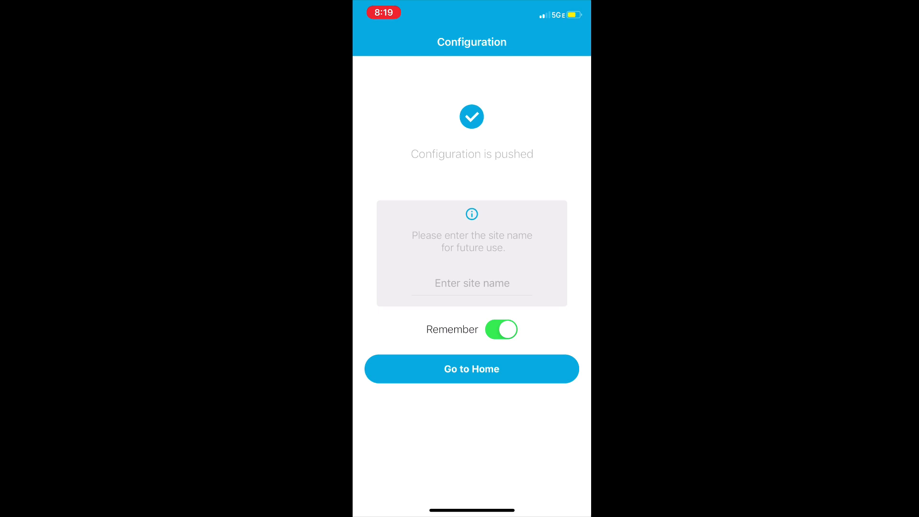
{"action": "left_click", "coordinate": [472, 283]}
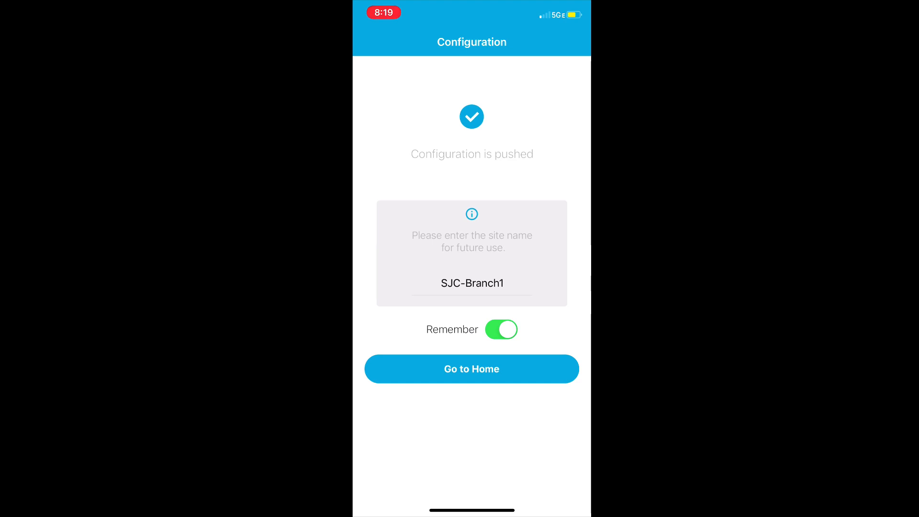
{"action": "left_click", "coordinate": [471, 368]}
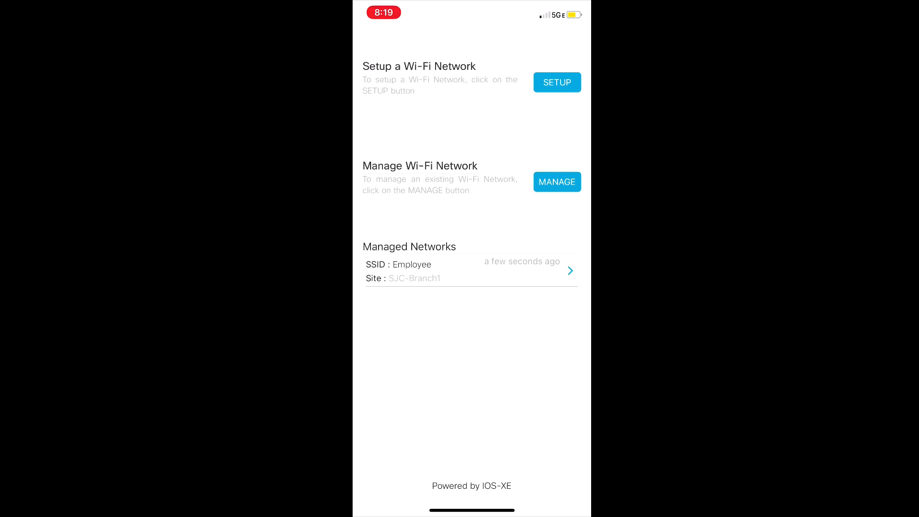
Step: Open the managed Employee network and log into the controller as admin
{"action": "left_click", "coordinate": [472, 271]}
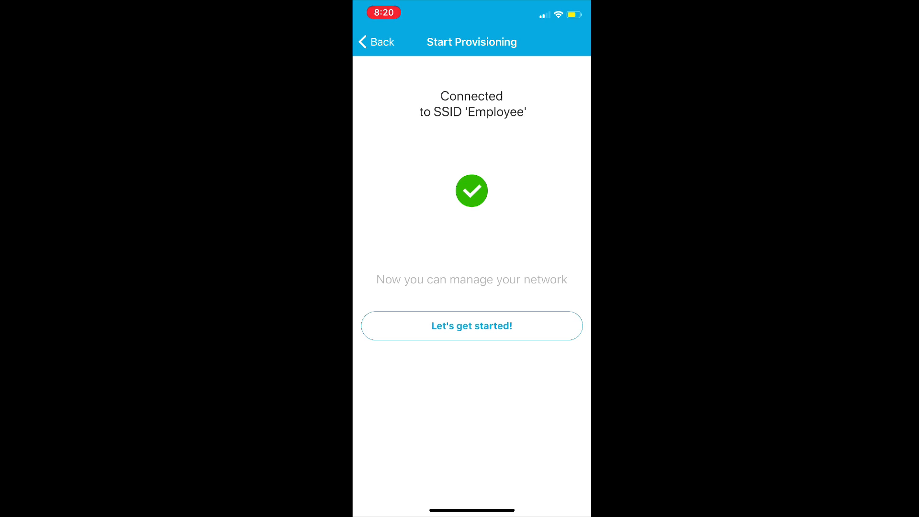
{"action": "left_click", "coordinate": [471, 325]}
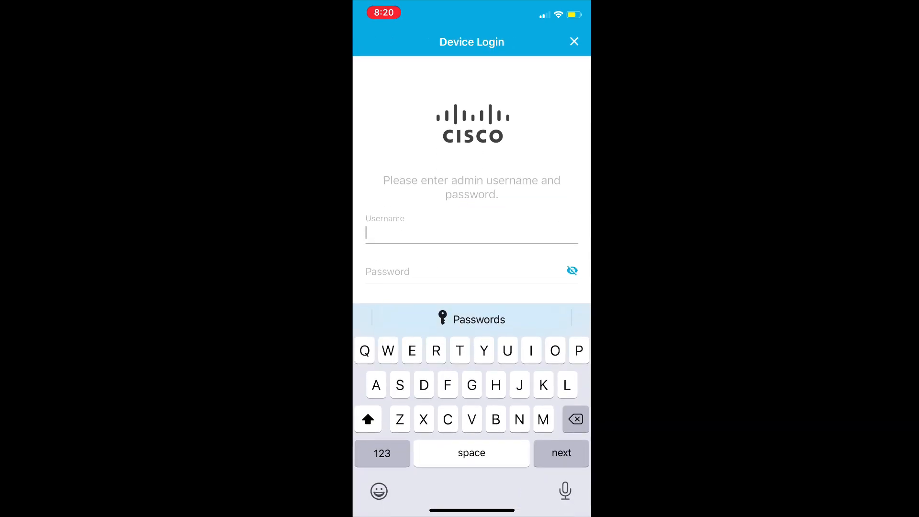
{"action": "type", "text": "admin"}
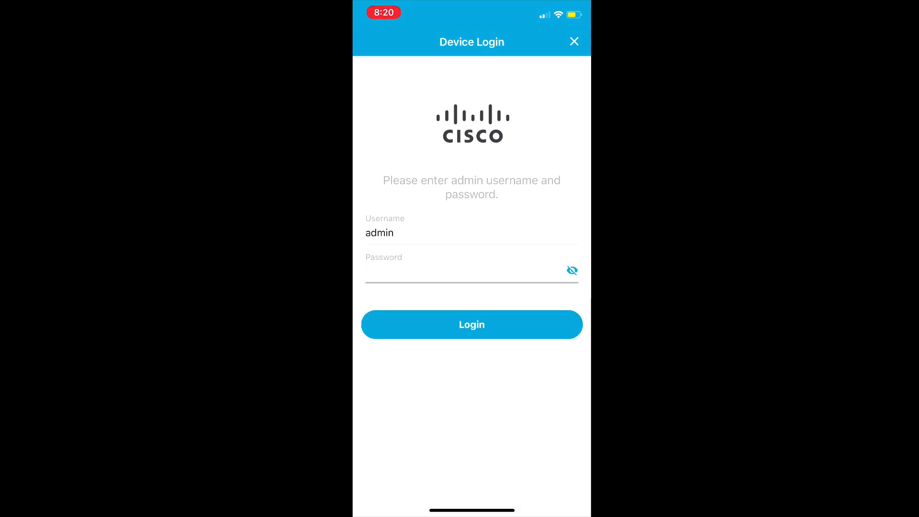
{"action": "left_click", "coordinate": [472, 325]}
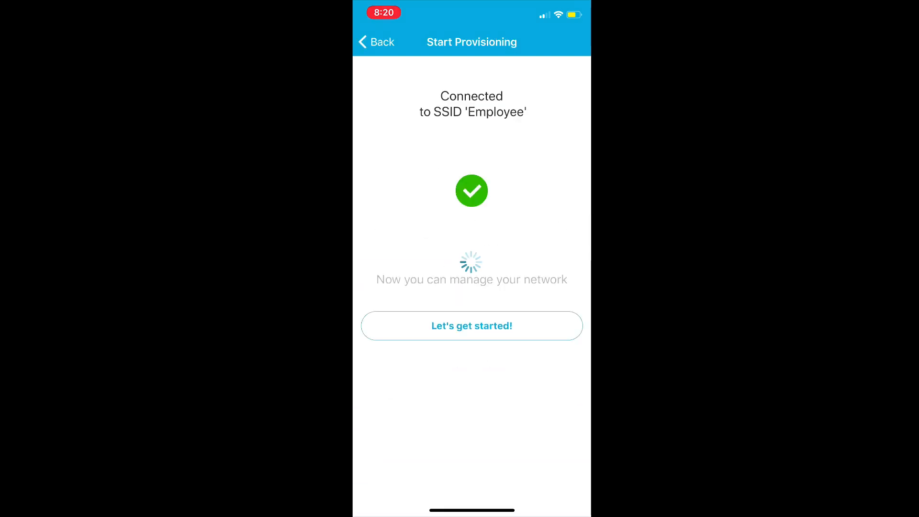
Step: Review the dashboard's Summary, AP and Applications tabs, then return to Networks
{"action": "left_click", "coordinate": [472, 326]}
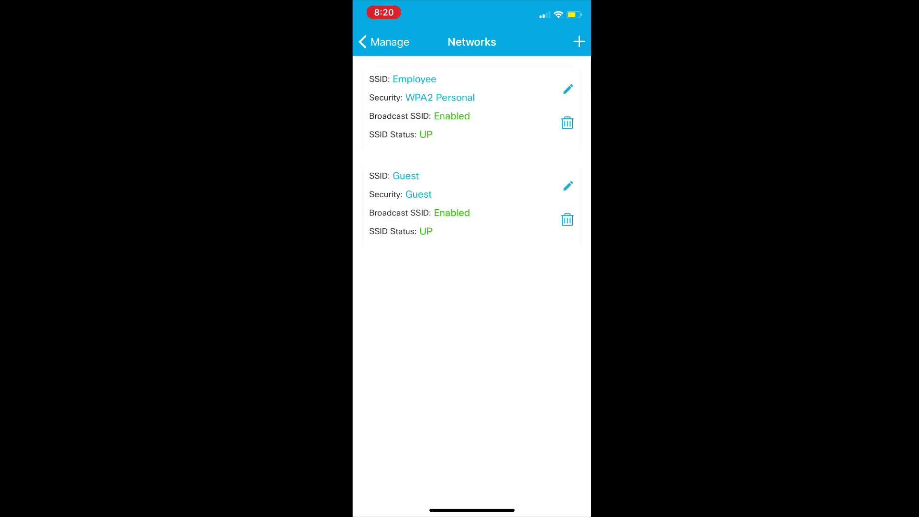
{"action": "left_click", "coordinate": [366, 43]}
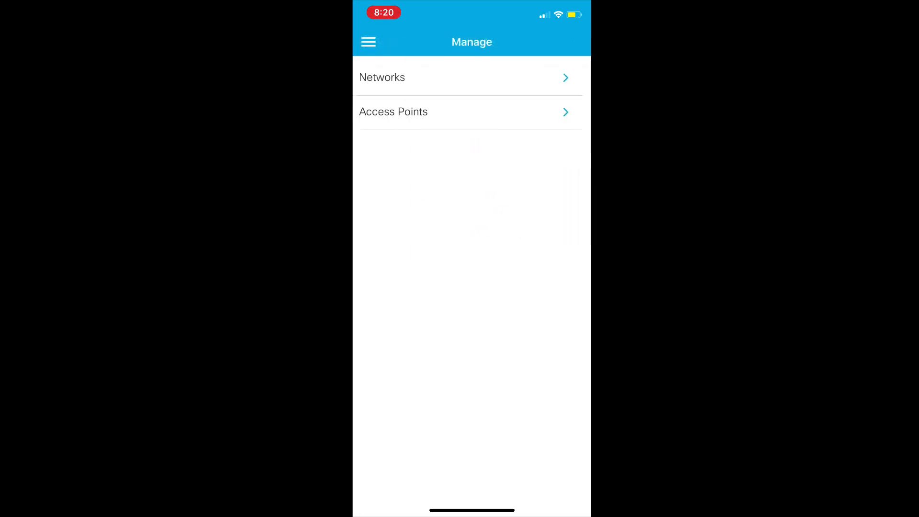
{"action": "left_click", "coordinate": [370, 42]}
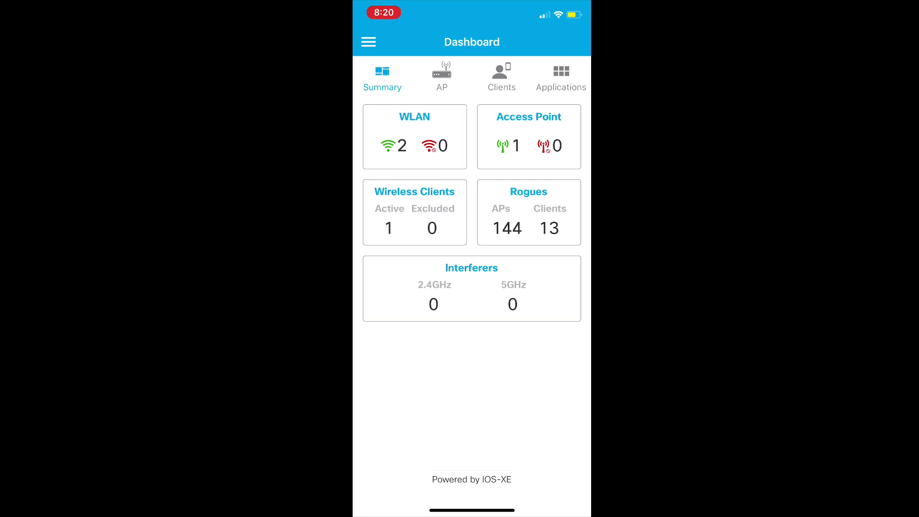
{"action": "left_click", "coordinate": [441, 77]}
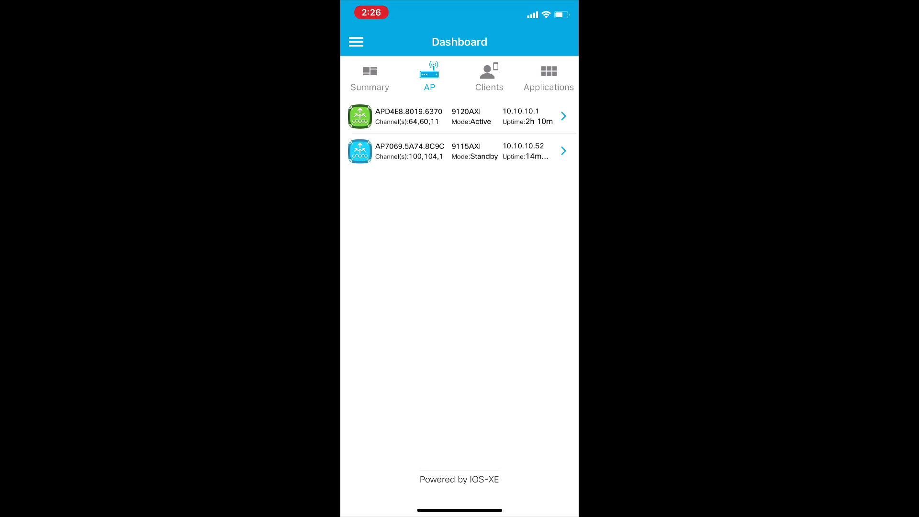
{"action": "left_click", "coordinate": [548, 77]}
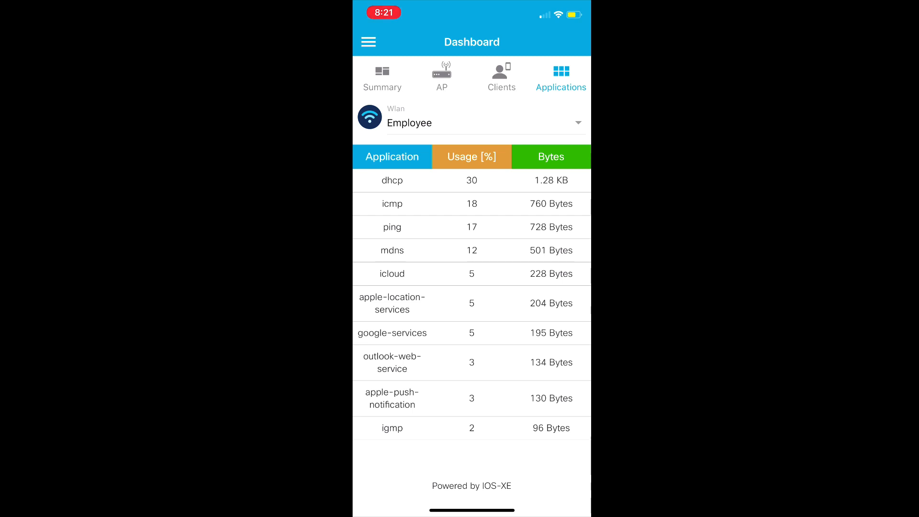
{"action": "left_click", "coordinate": [382, 76]}
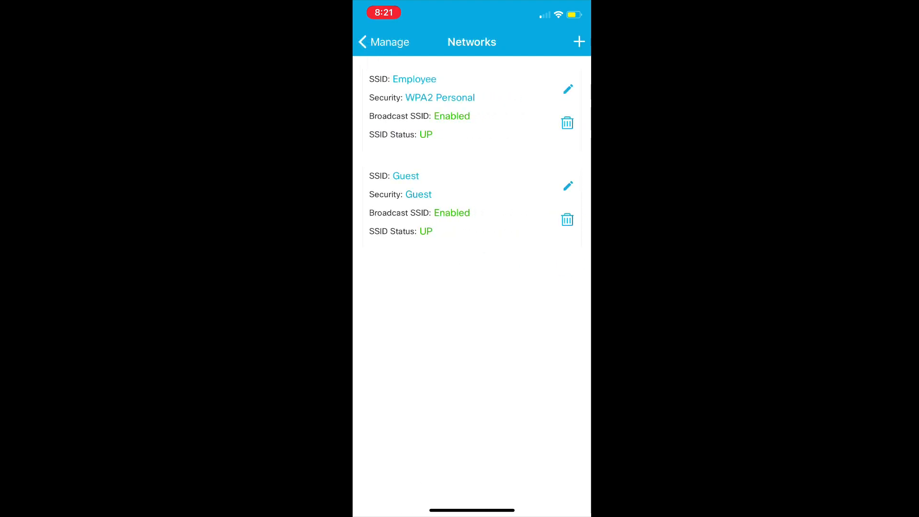
Step: Edit the Guest network to set its status to disabled and its radio to 802.11a
{"action": "left_click", "coordinate": [568, 186]}
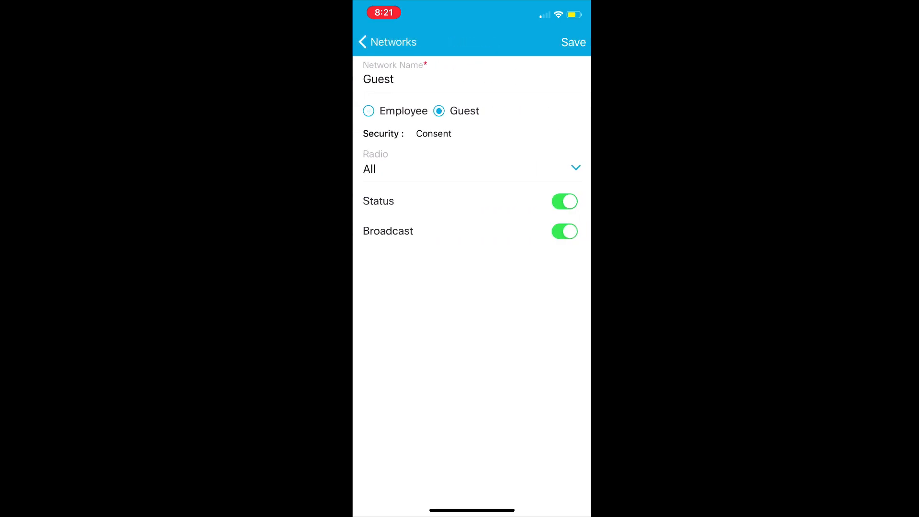
{"action": "left_click", "coordinate": [564, 201]}
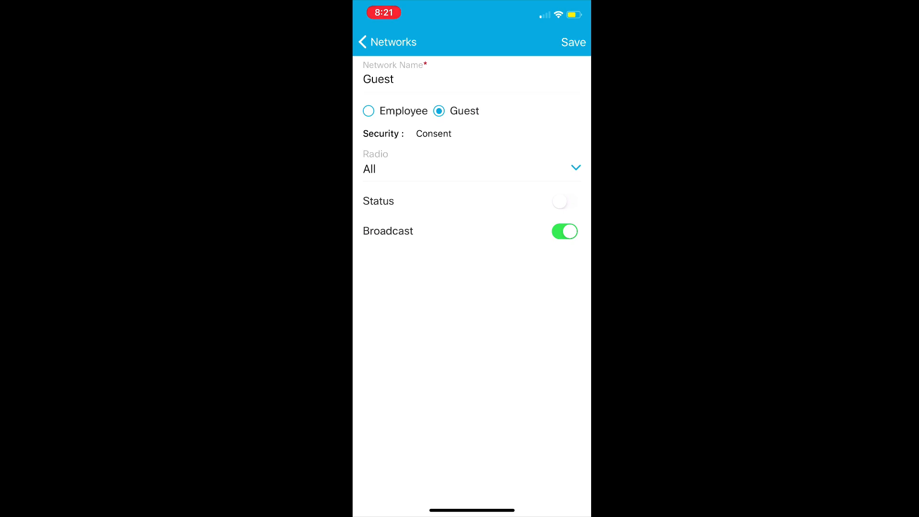
{"action": "left_click", "coordinate": [471, 169]}
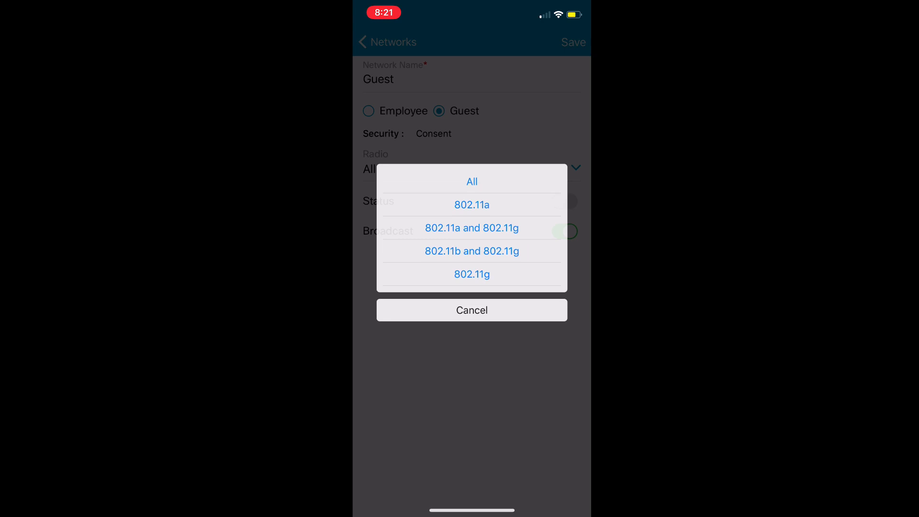
{"action": "left_click", "coordinate": [472, 204]}
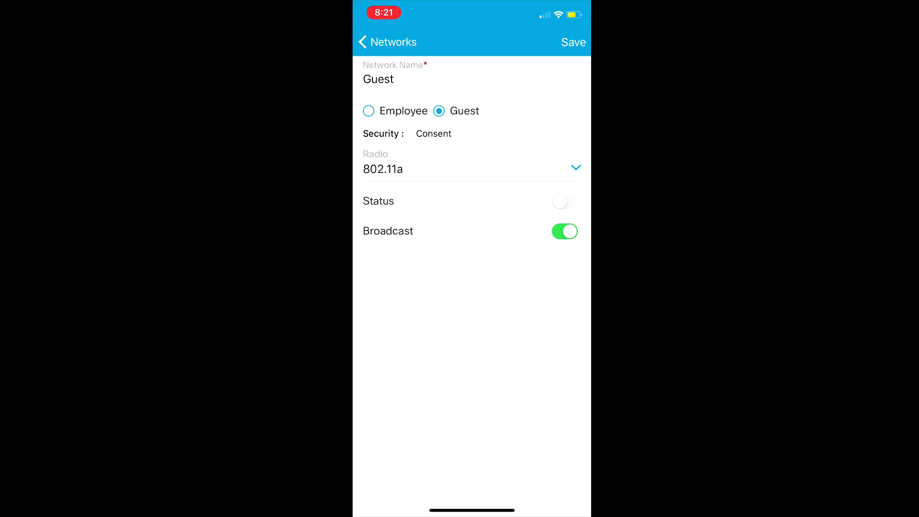
{"action": "left_click", "coordinate": [564, 202]}
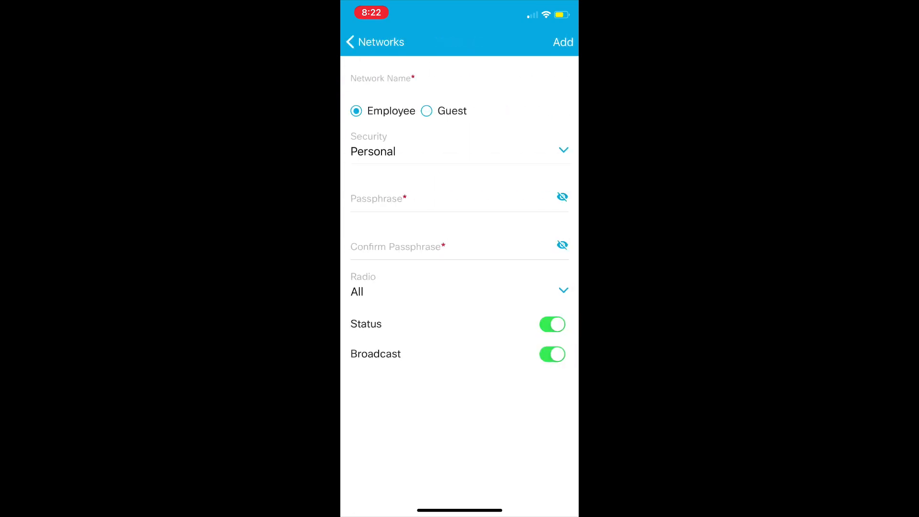
Step: Add the BYoD network with WPA2 Enterprise security and its RADIUS server details
{"action": "left_click", "coordinate": [458, 87]}
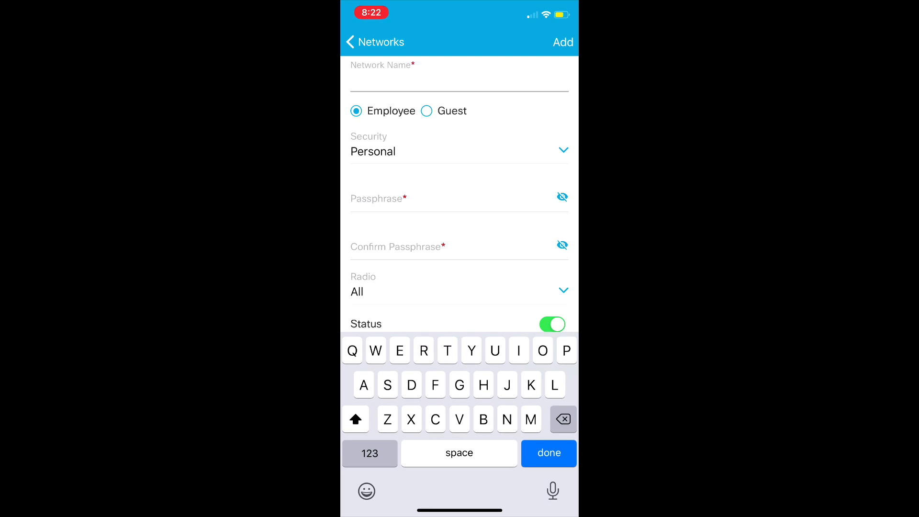
{"action": "type", "text": "BYoD"}
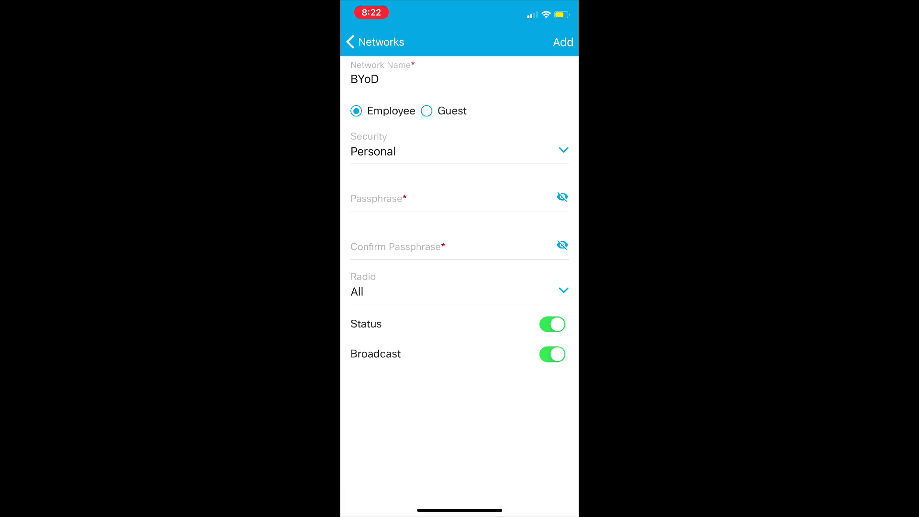
{"action": "left_click", "coordinate": [459, 151]}
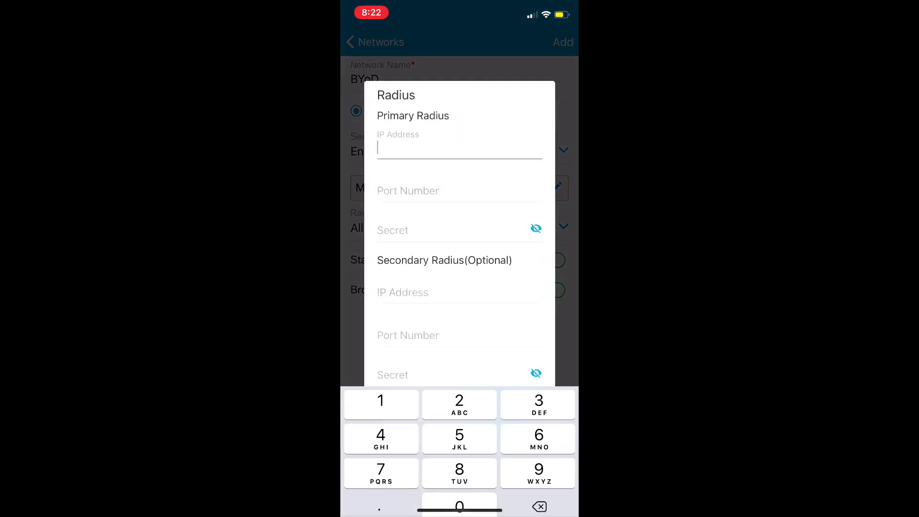
{"action": "type", "text": "10"}
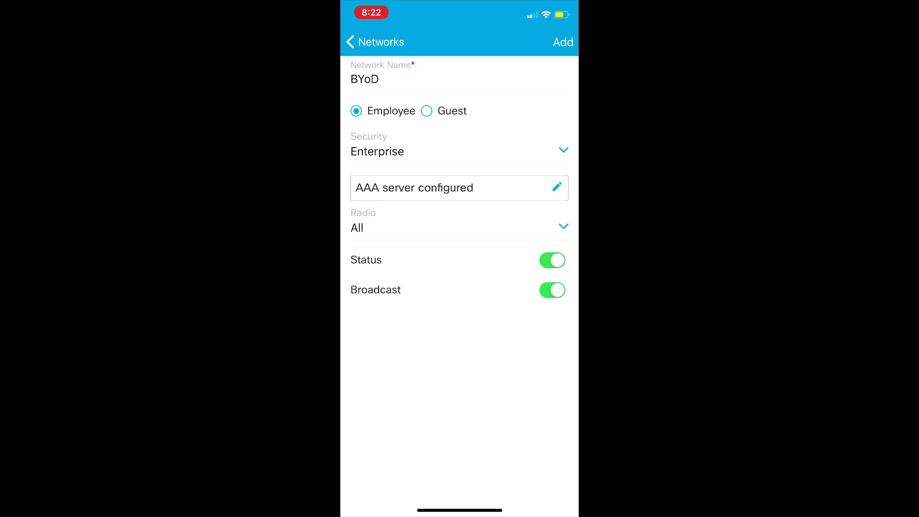
{"action": "left_click", "coordinate": [562, 42]}
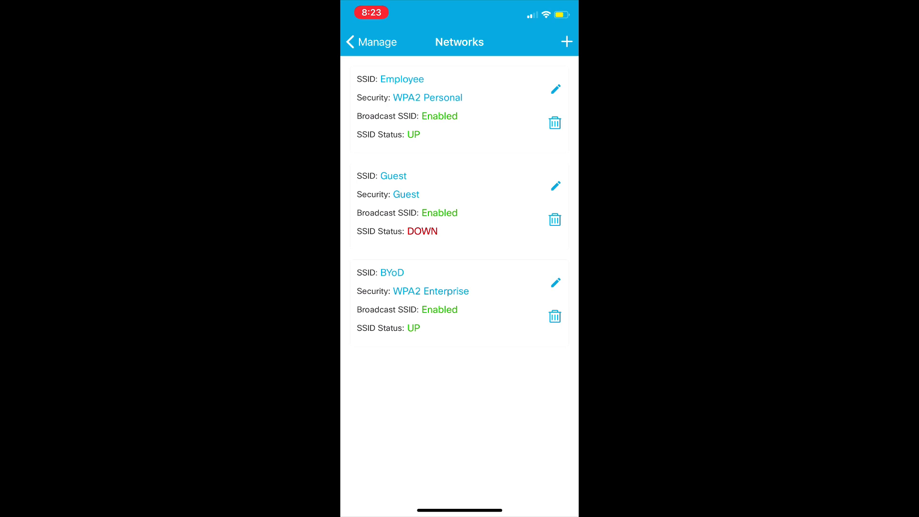
Step: Open the Dashboard summary: 2 WLANs up, 1 access point, 1 client, 144 rogue APs
{"action": "left_click", "coordinate": [371, 42]}
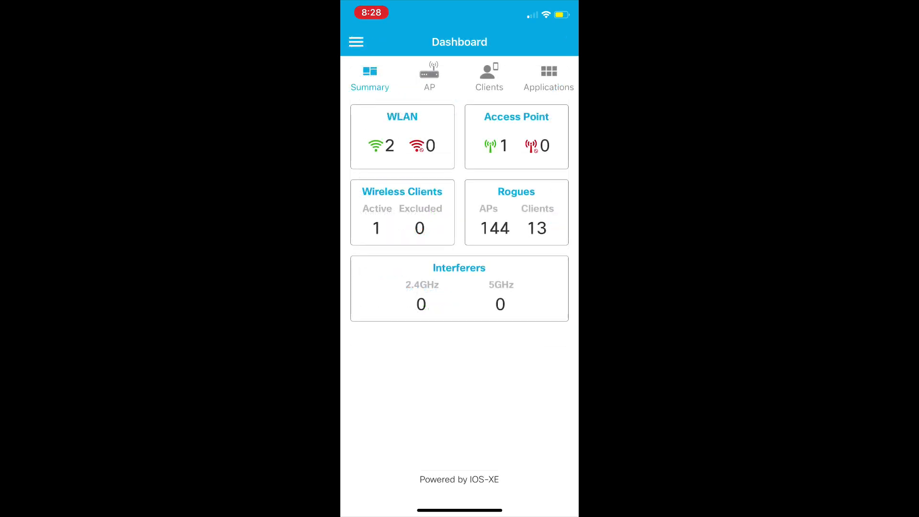